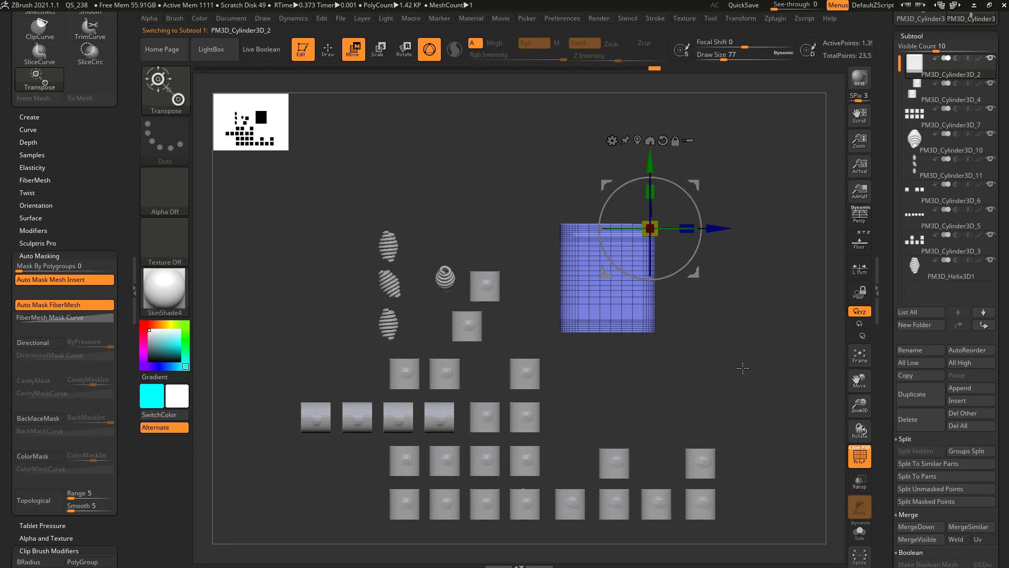
mouse_move(684, 140)
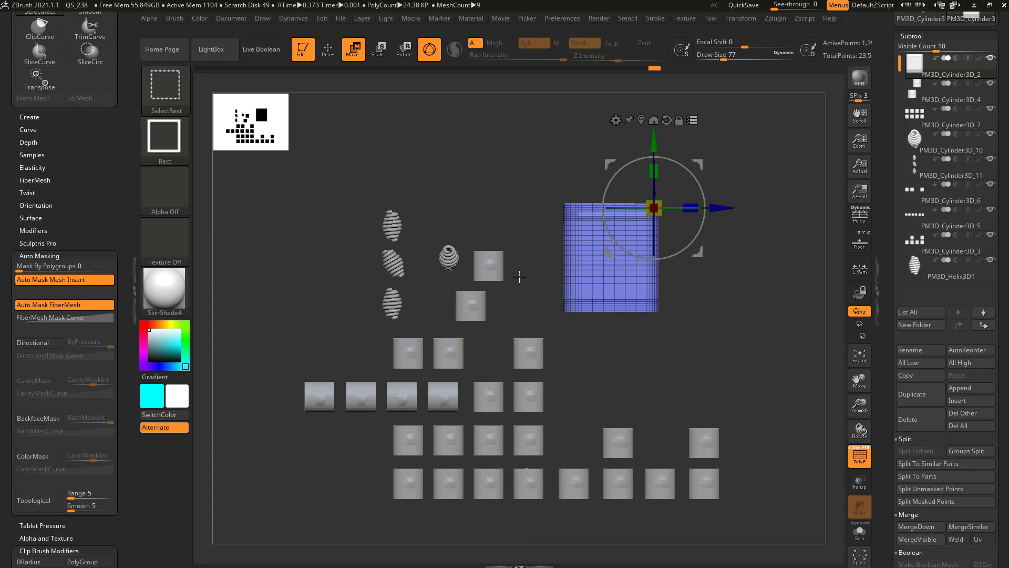
Switch the current brush from rectangular selection back to the Transpose tool.
click(165, 91)
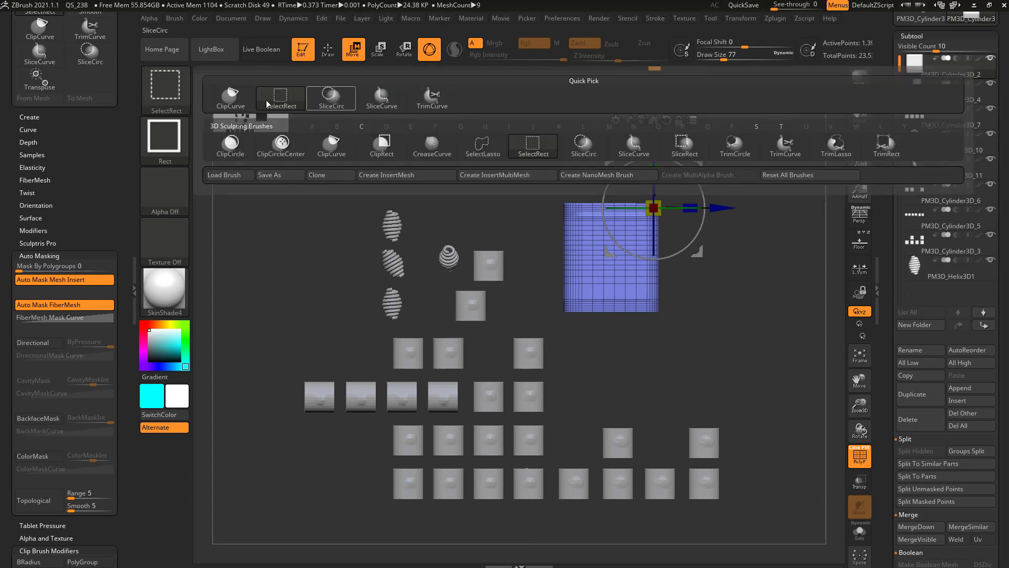
click(279, 98)
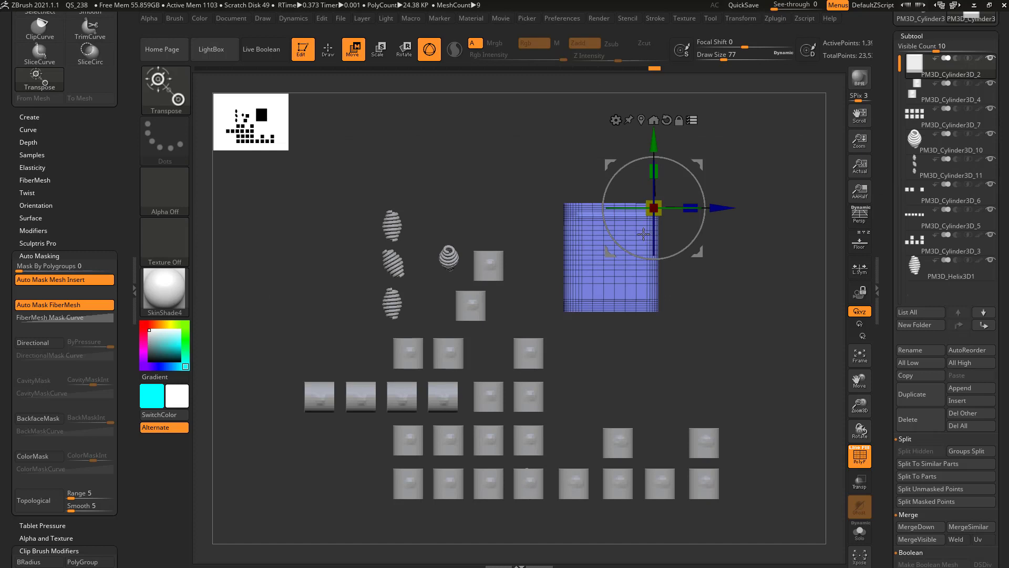
Turn on perspective distortion for the scene view.
click(165, 90)
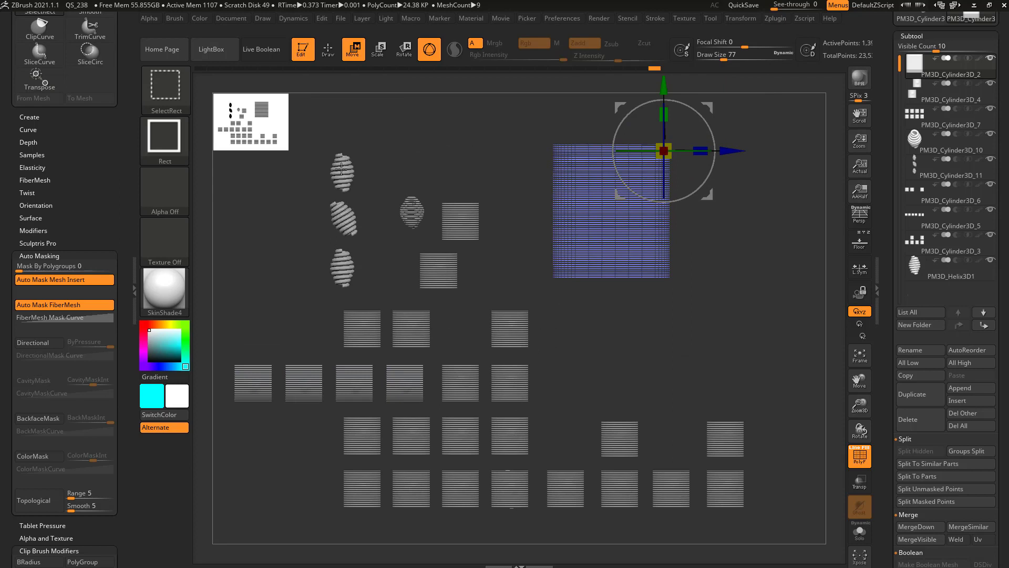
mouse_move(342, 267)
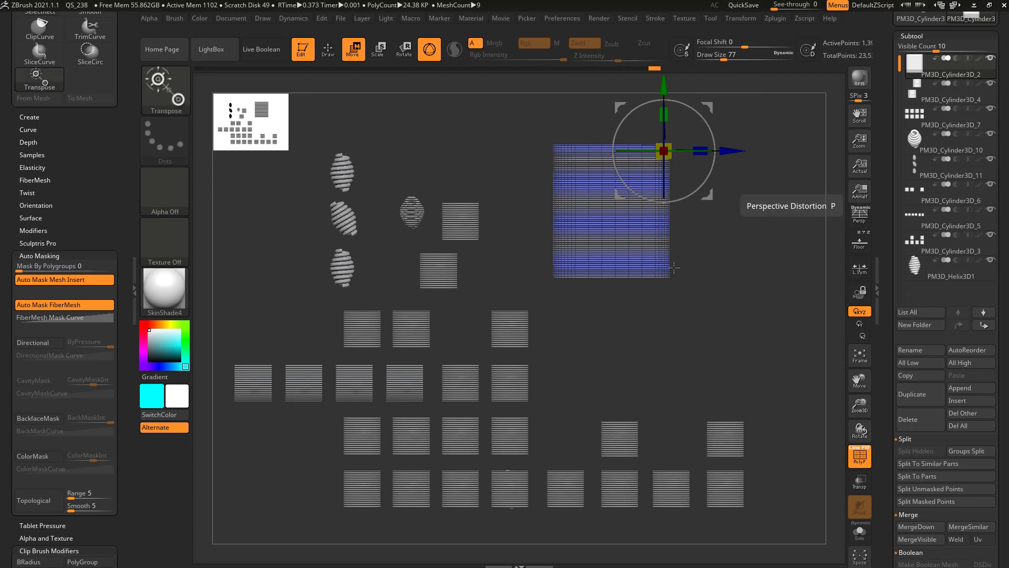
click(165, 79)
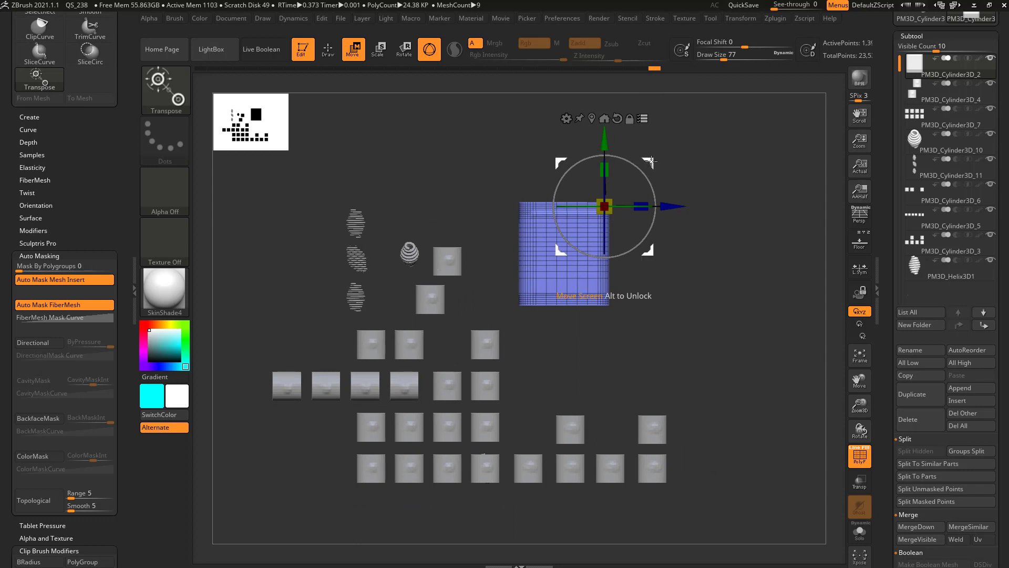
Drag the grouped subtools sideways along the red X axis with the Transpose gizmo.
drag(603, 206, 610, 199)
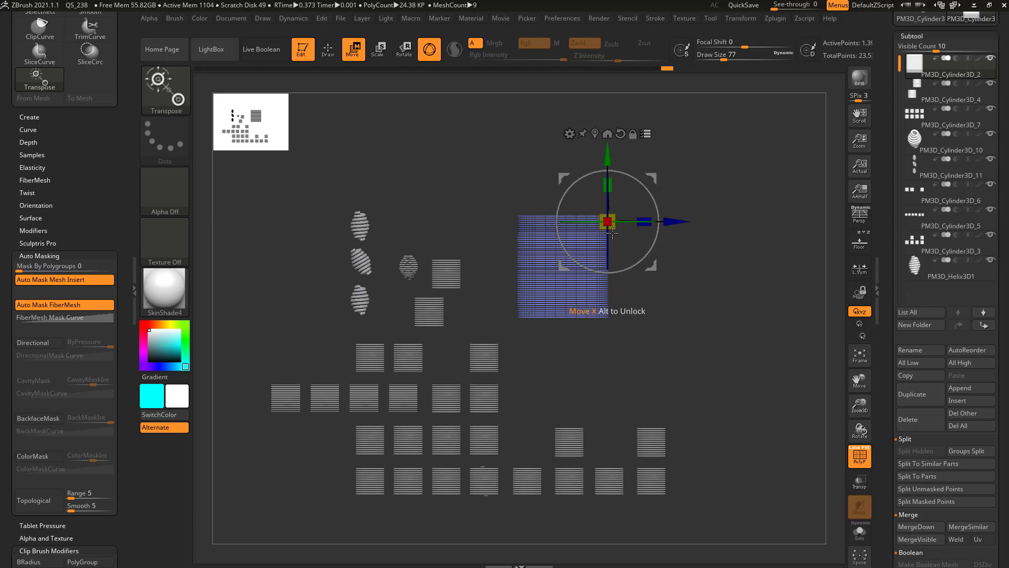
drag(606, 222, 631, 207)
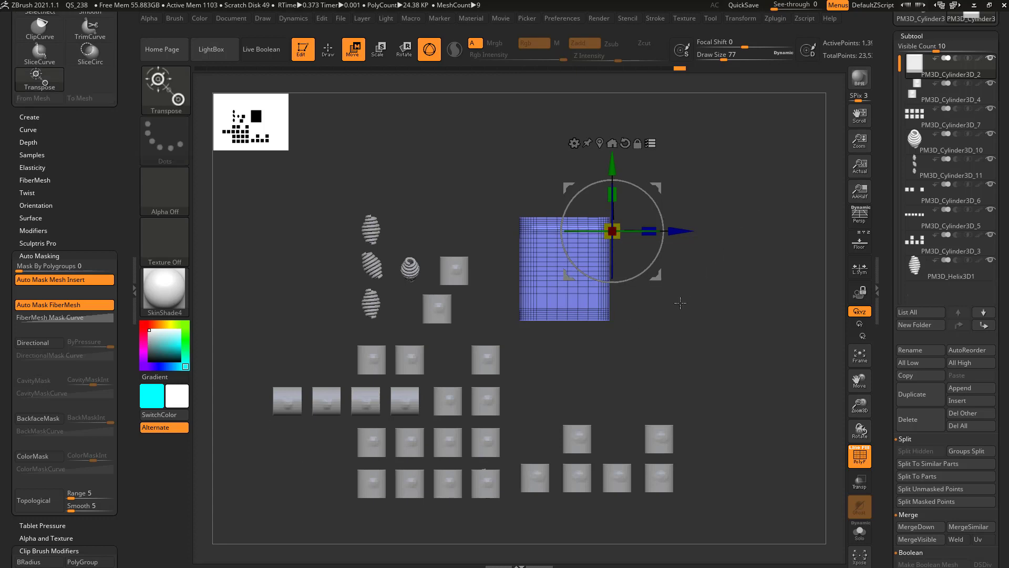
Marquee-select a new set of subtools with SelectRect, then return to Transpose.
click(165, 91)
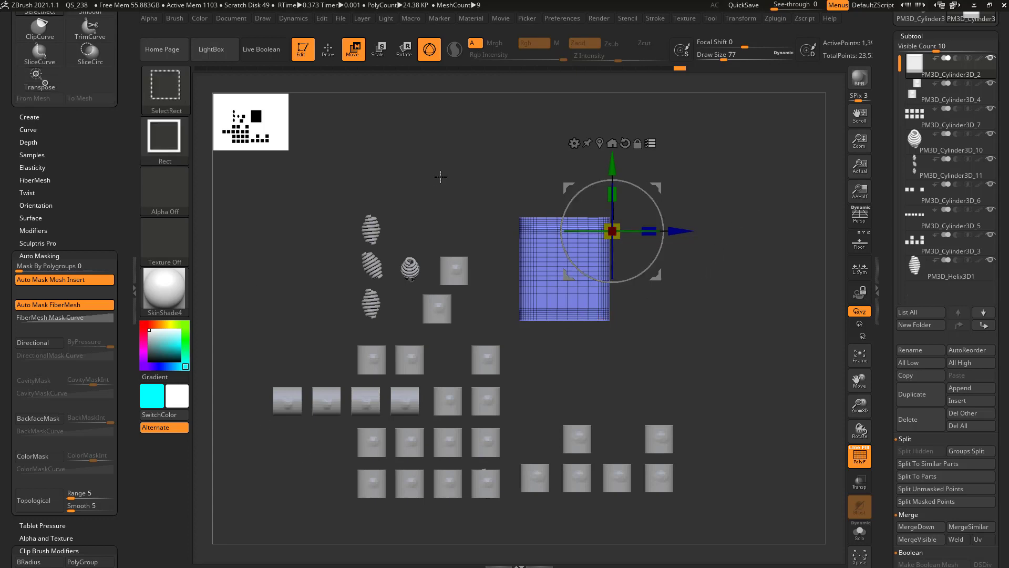
drag(464, 170, 484, 533)
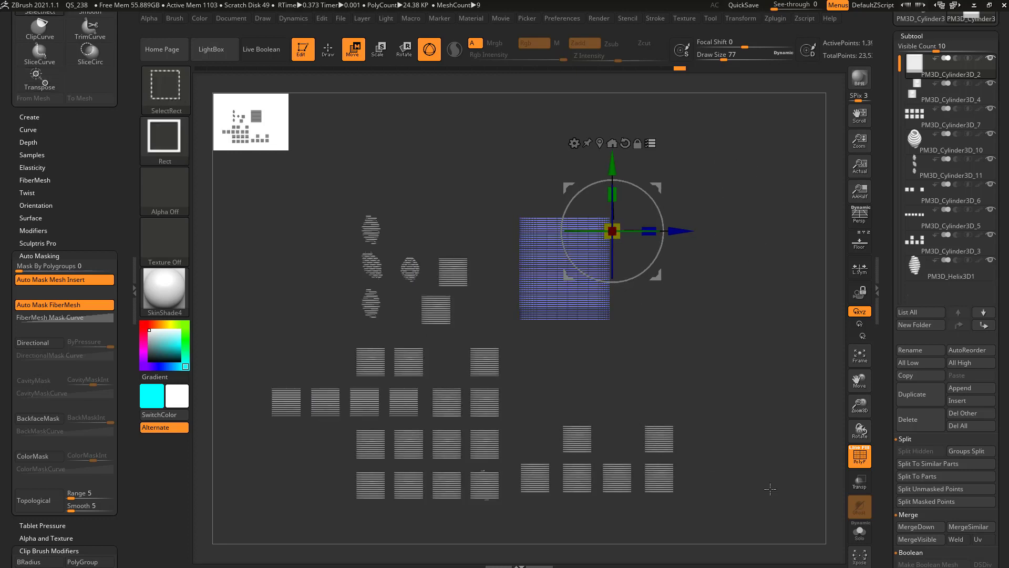
click(39, 76)
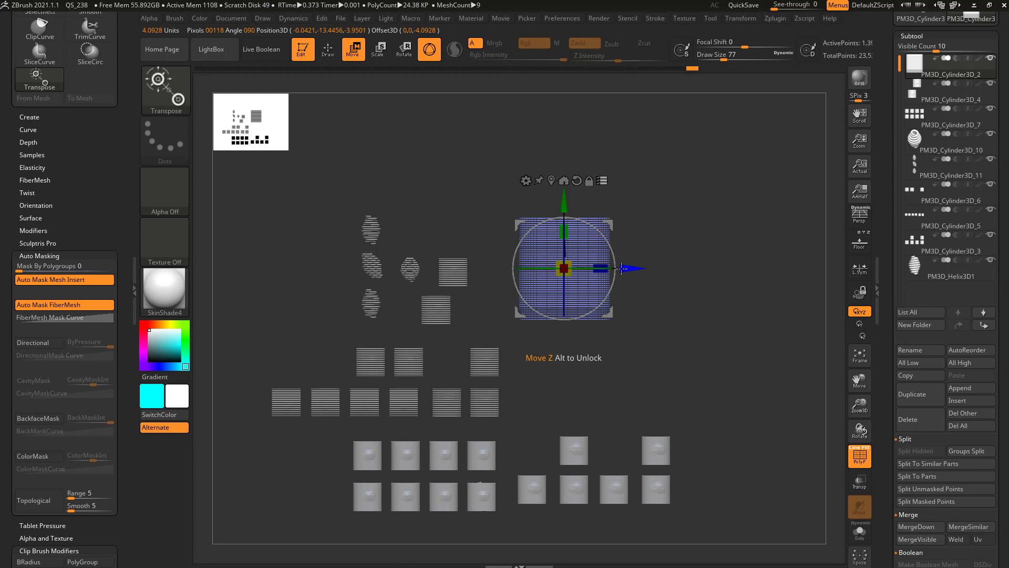
Alt-drag the Transpose gizmo centre down onto the bottom rows of cubes and place it.
drag(564, 270, 510, 463)
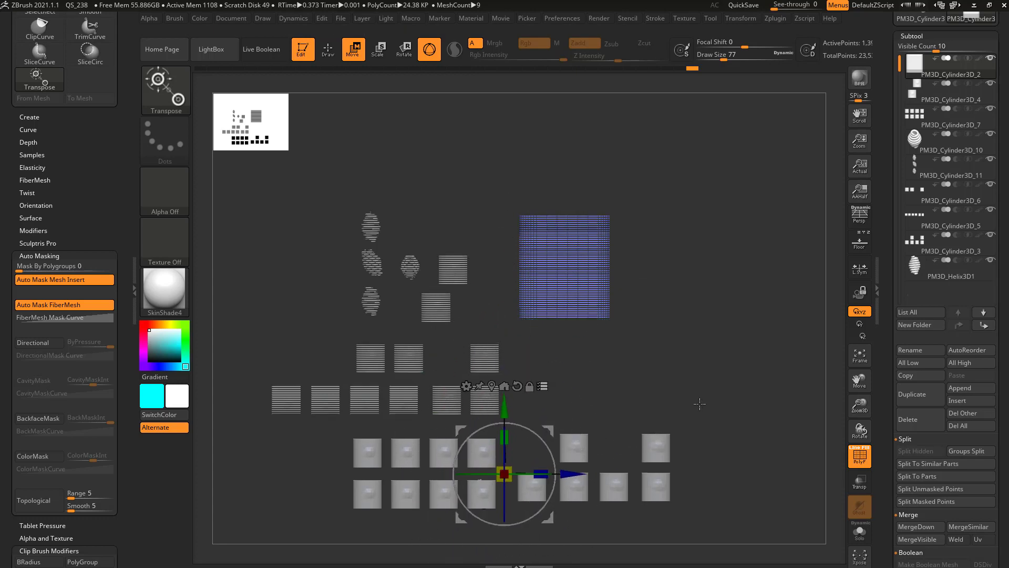
click(953, 250)
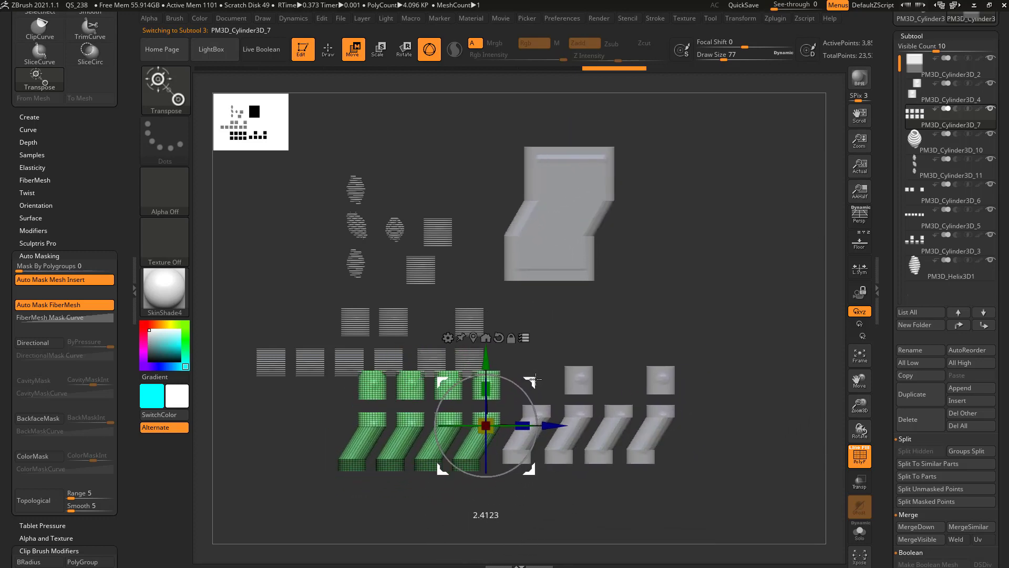
Stretch the unmasked lower columns and bent block further diagonally with the gizmo arrow.
drag(486, 425, 518, 412)
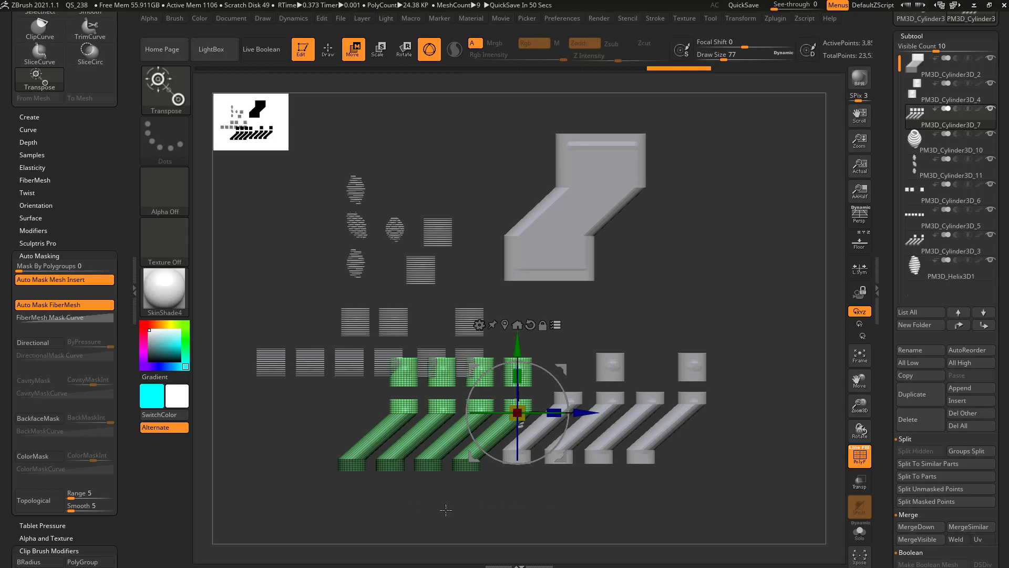
click(328, 50)
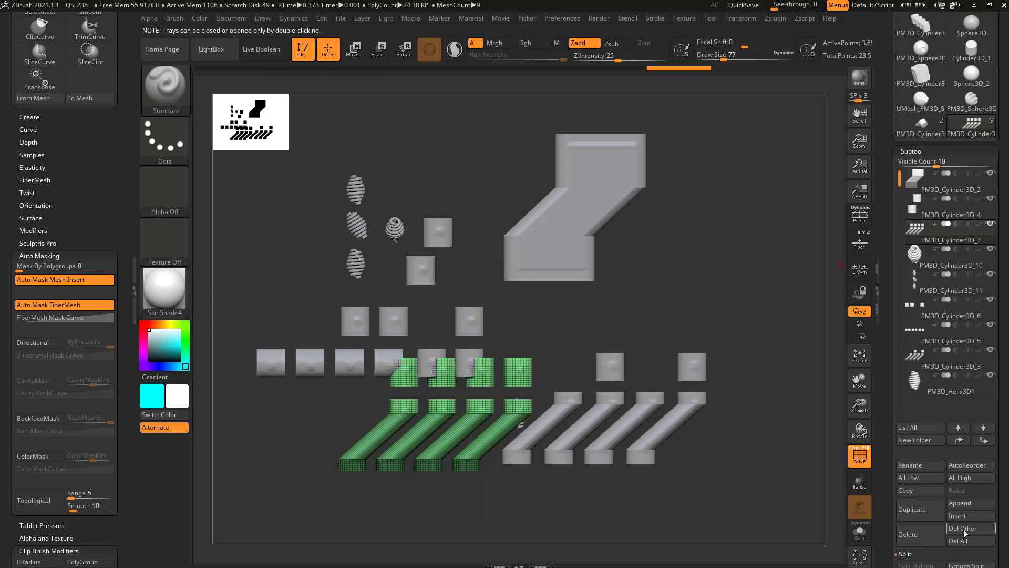
Delete all subtools via Del All and confirm the not-undoable warning.
click(970, 528)
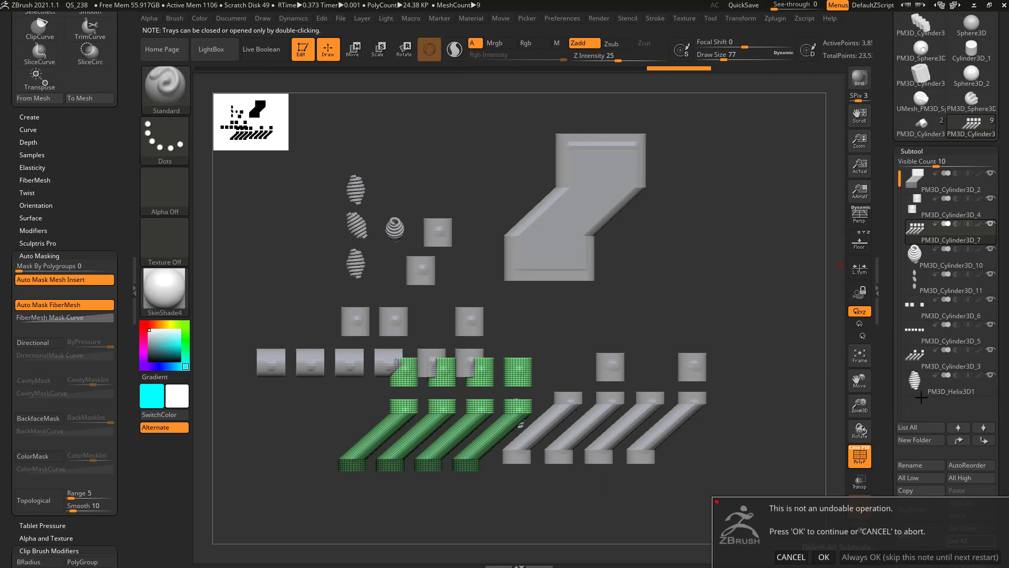
click(823, 558)
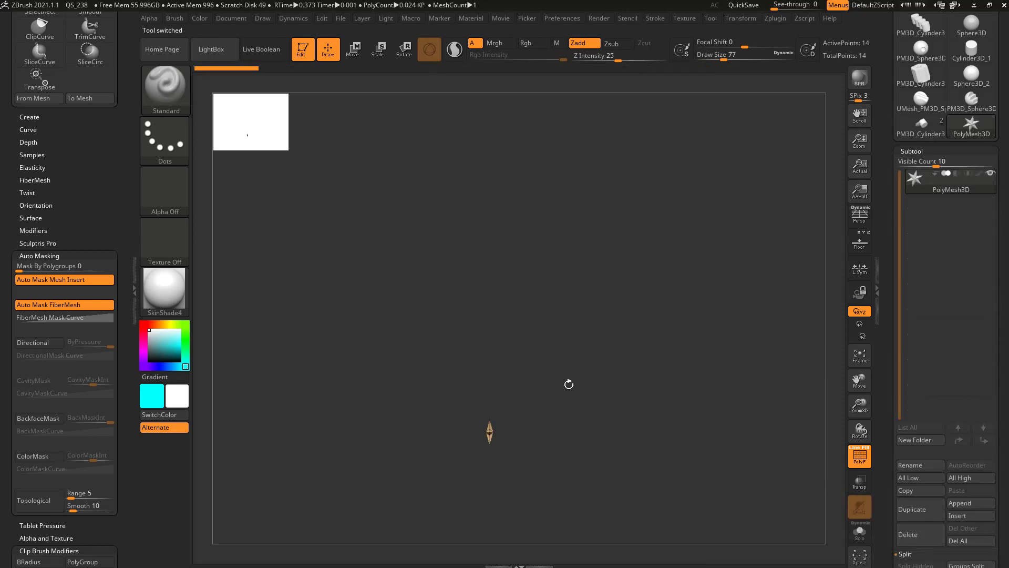